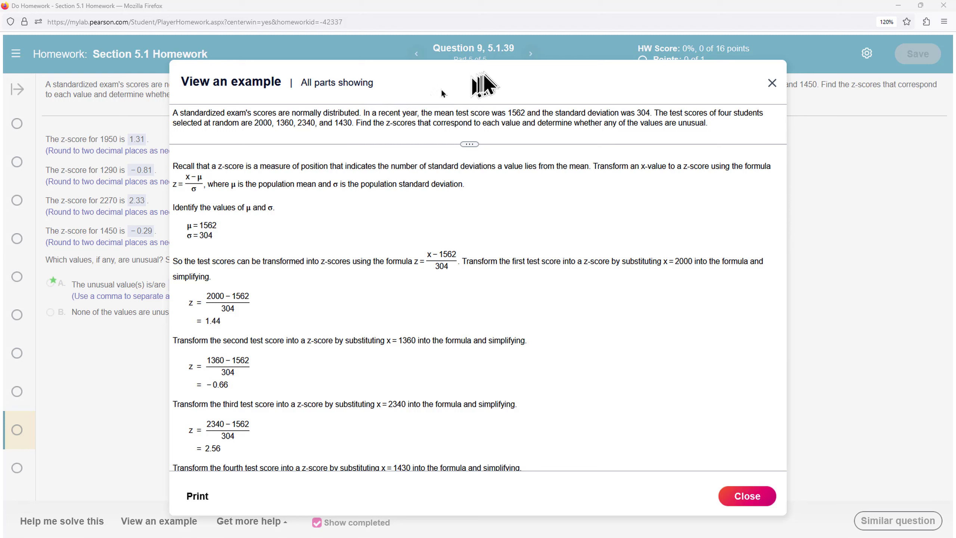
{"action": "mouse_move", "coordinate": [368, 172]}
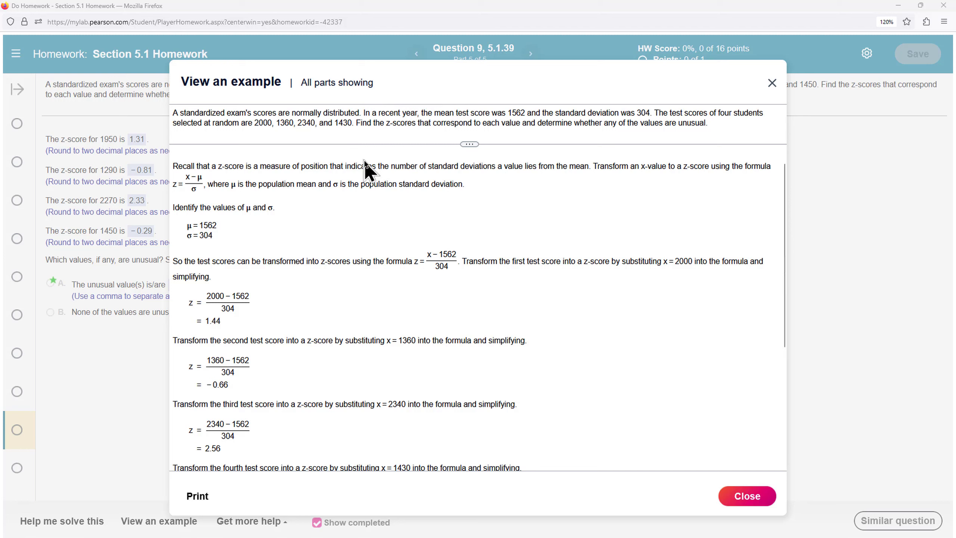
{"action": "mouse_move", "coordinate": [364, 139]}
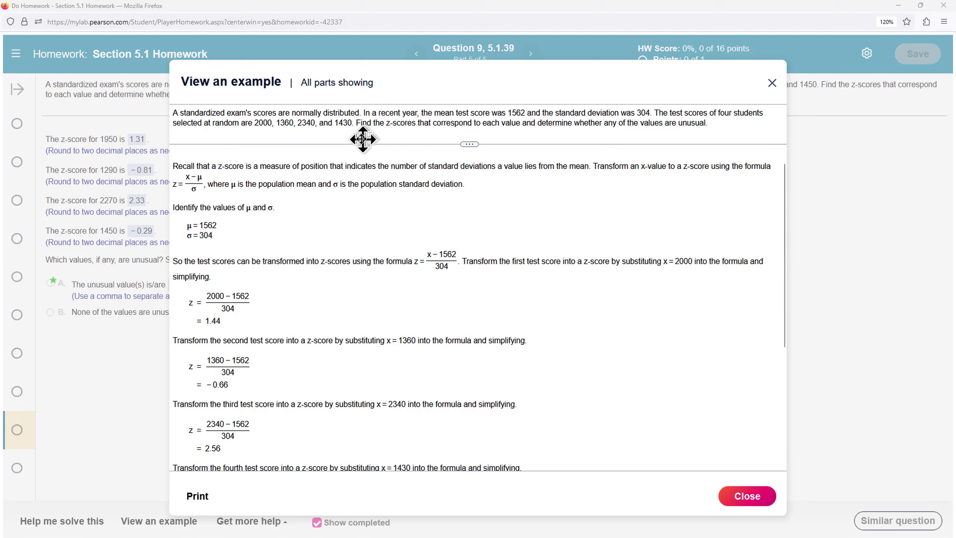
{"action": "mouse_move", "coordinate": [499, 148]}
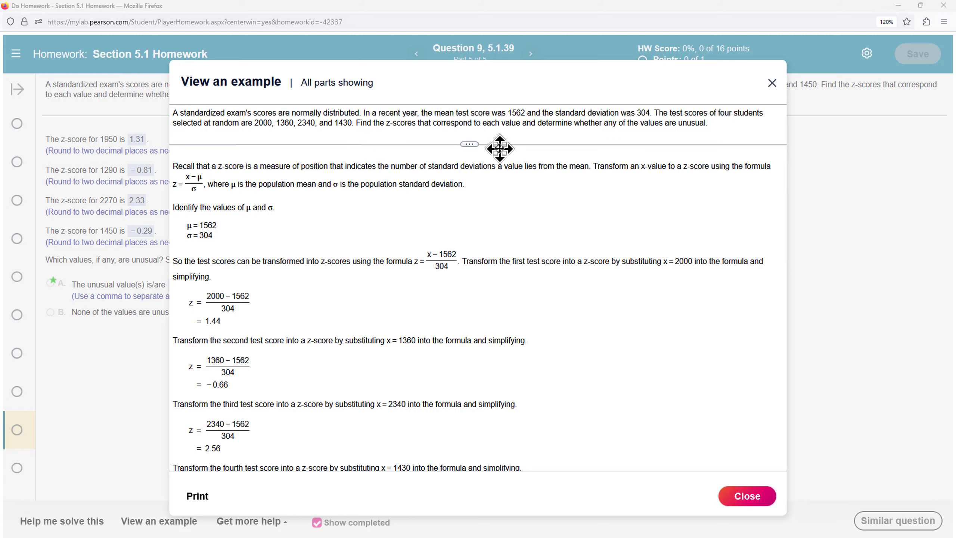
{"action": "mouse_move", "coordinate": [448, 139]}
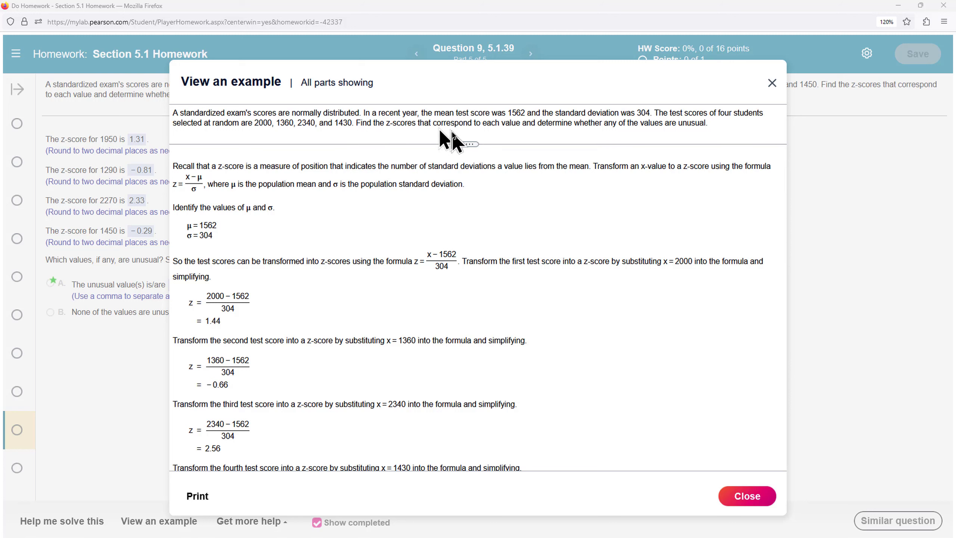
{"action": "mouse_move", "coordinate": [623, 145]}
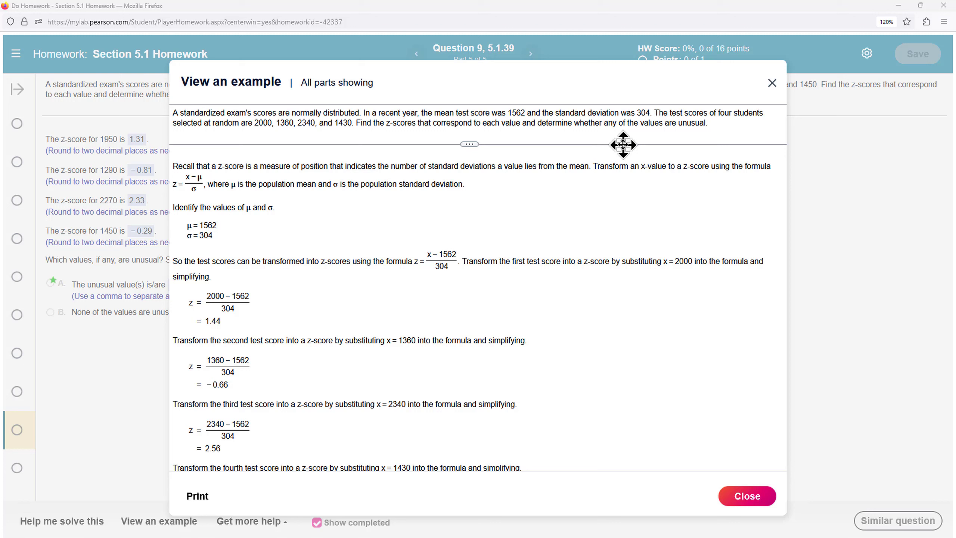
{"action": "mouse_move", "coordinate": [421, 122]}
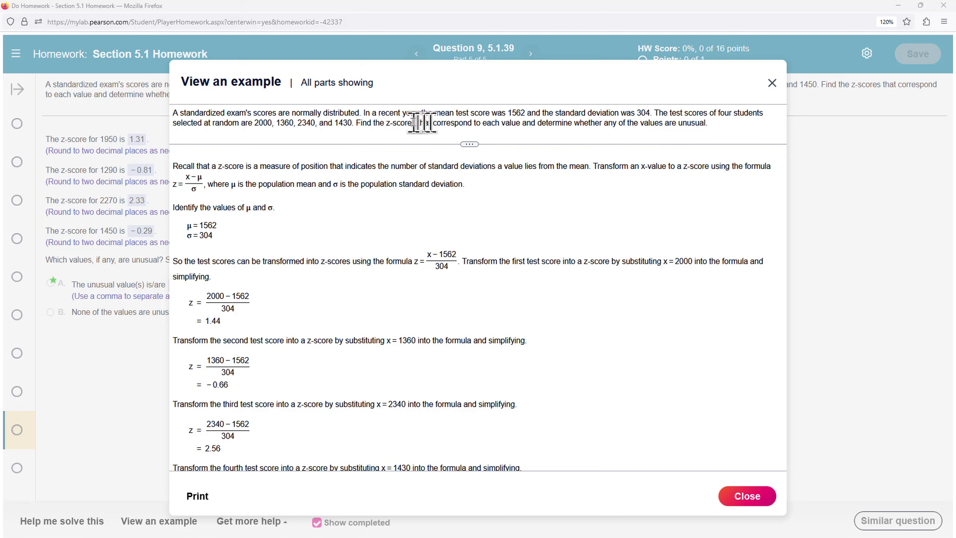
{"action": "mouse_move", "coordinate": [518, 133]}
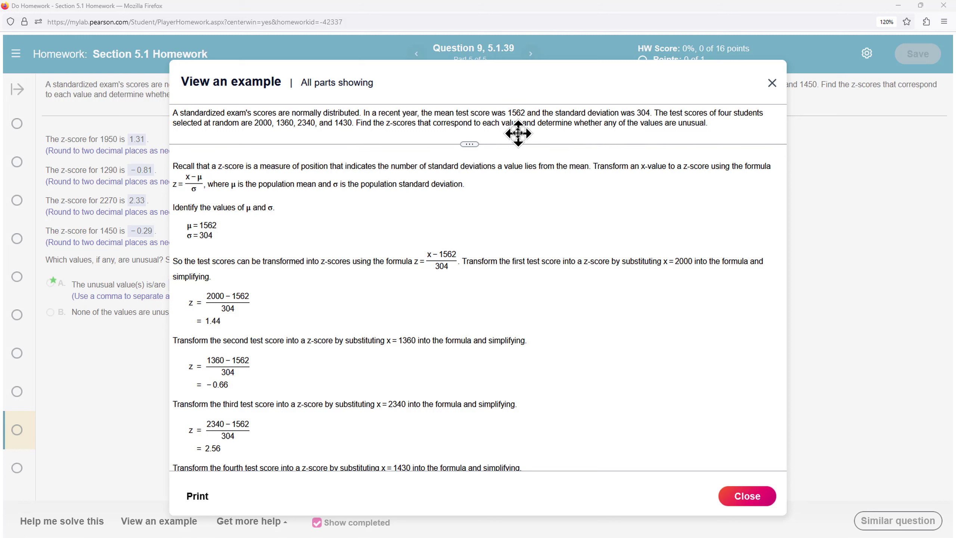
{"action": "mouse_move", "coordinate": [517, 125]}
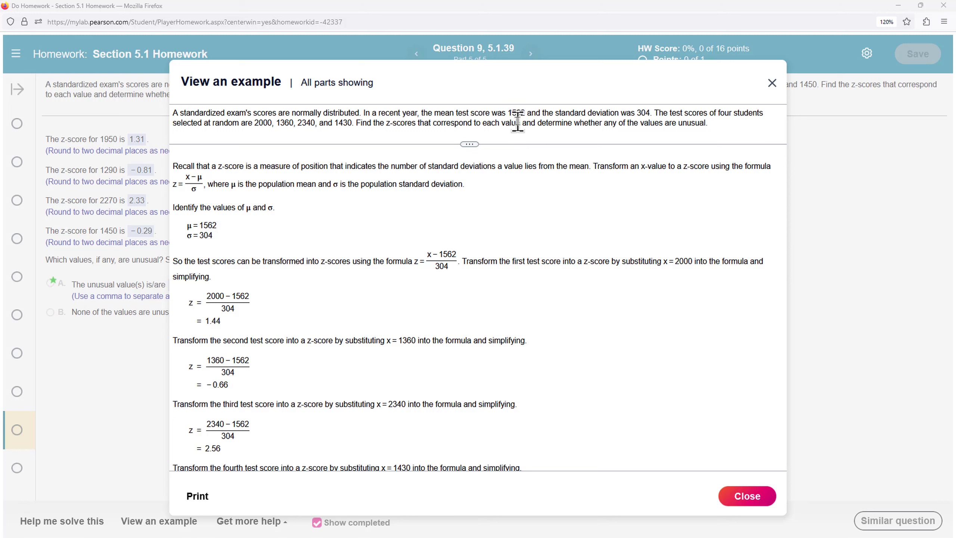
{"action": "mouse_move", "coordinate": [427, 100]}
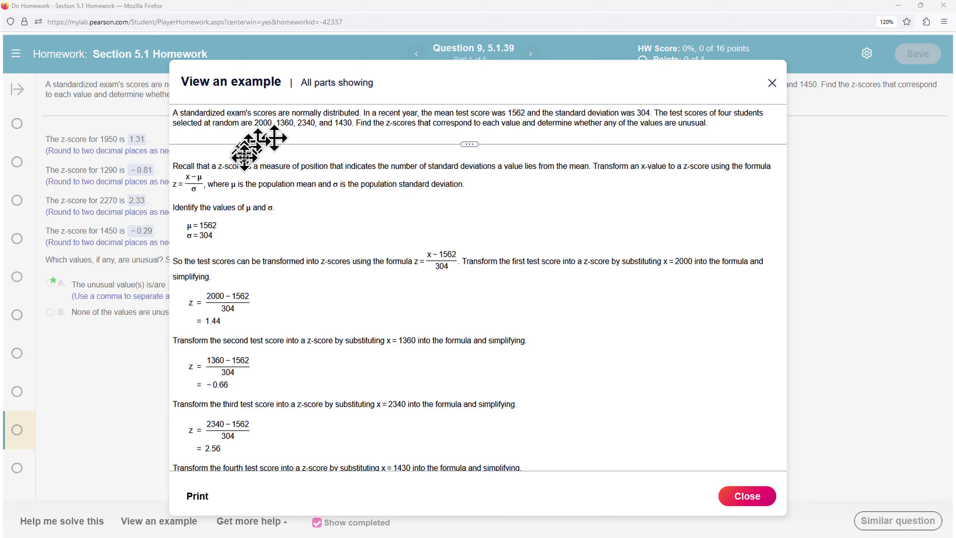
{"action": "mouse_move", "coordinate": [183, 201]}
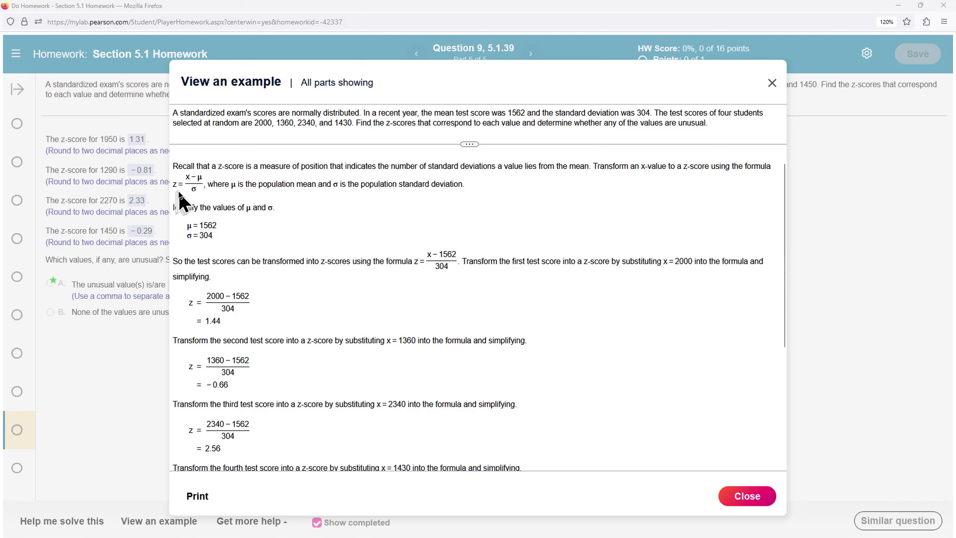
{"action": "mouse_move", "coordinate": [183, 204]}
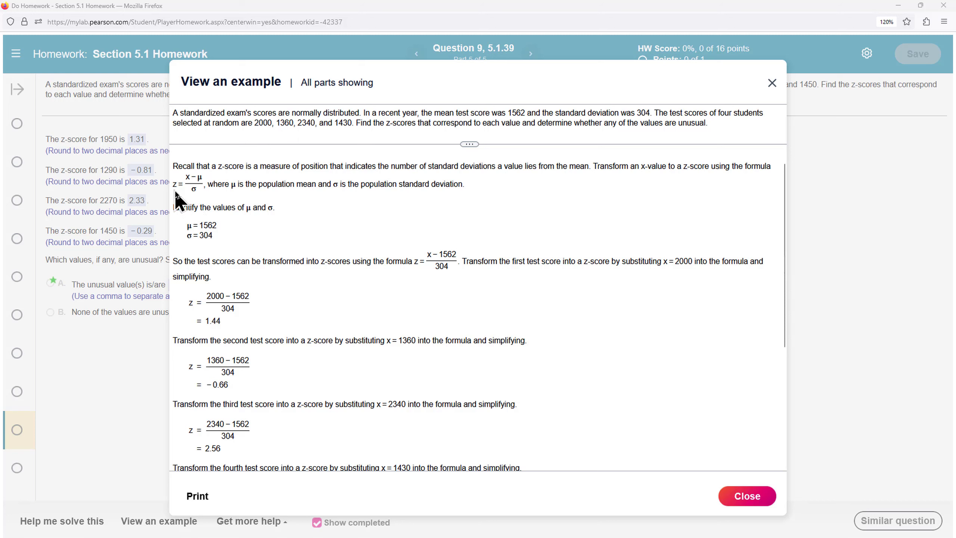
{"action": "mouse_move", "coordinate": [188, 203]}
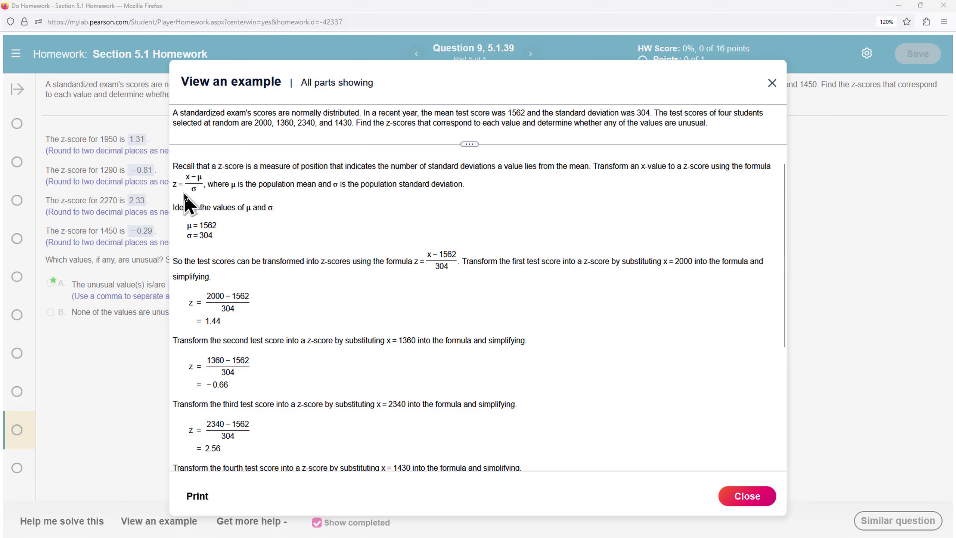
{"action": "mouse_move", "coordinate": [192, 191]}
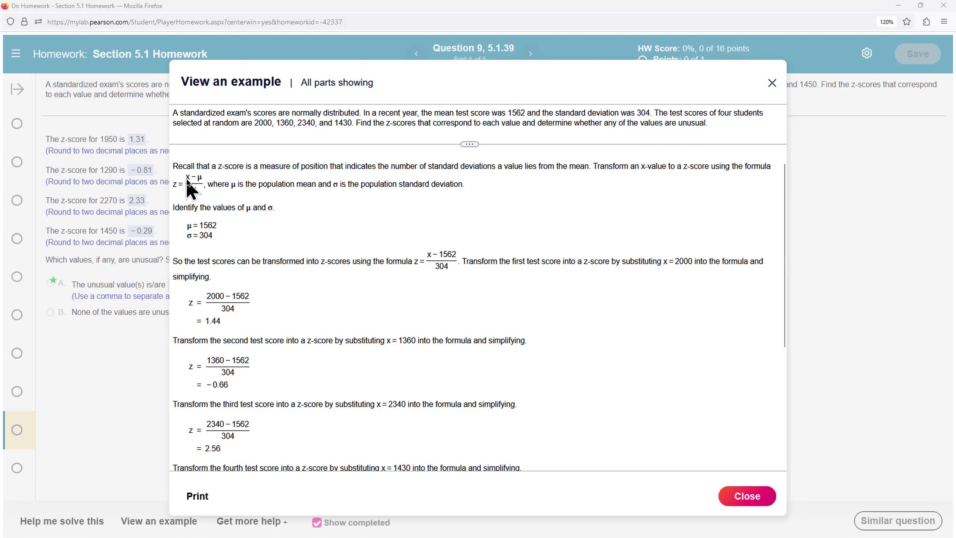
{"action": "mouse_move", "coordinate": [195, 204]}
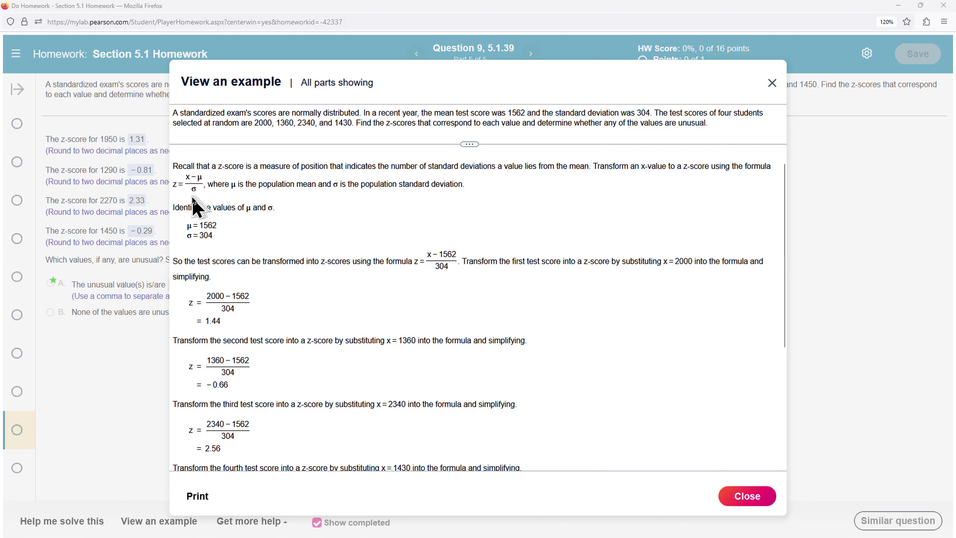
{"action": "mouse_move", "coordinate": [198, 229]}
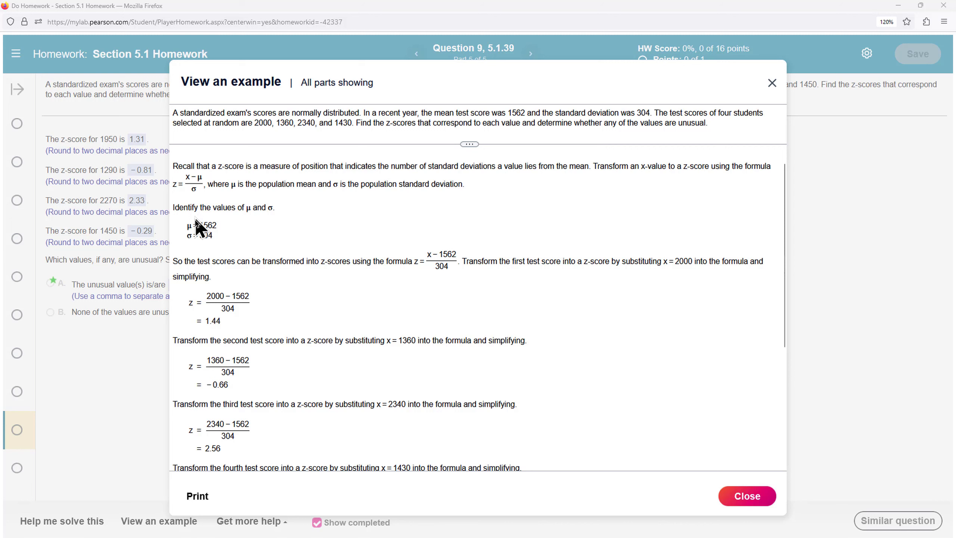
{"action": "mouse_move", "coordinate": [206, 250]}
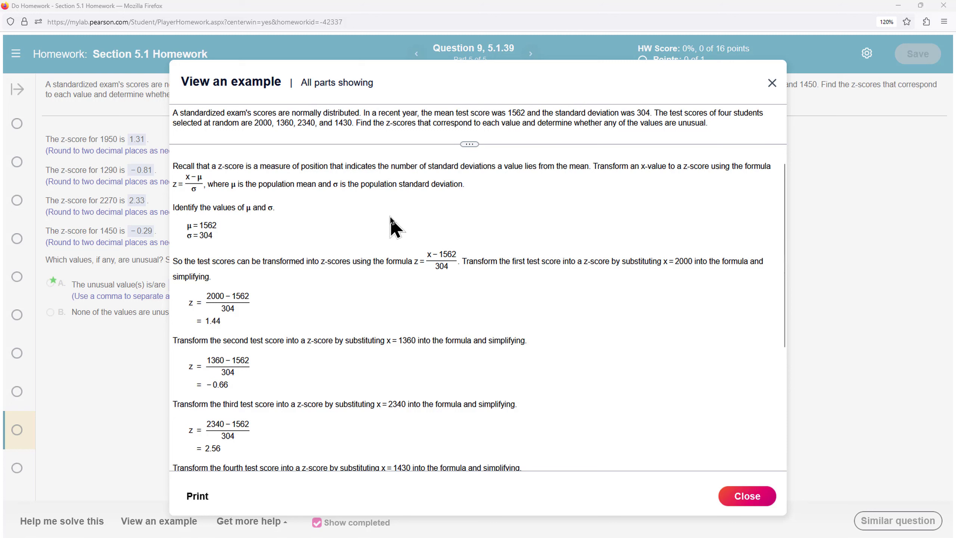
{"action": "mouse_move", "coordinate": [217, 250]}
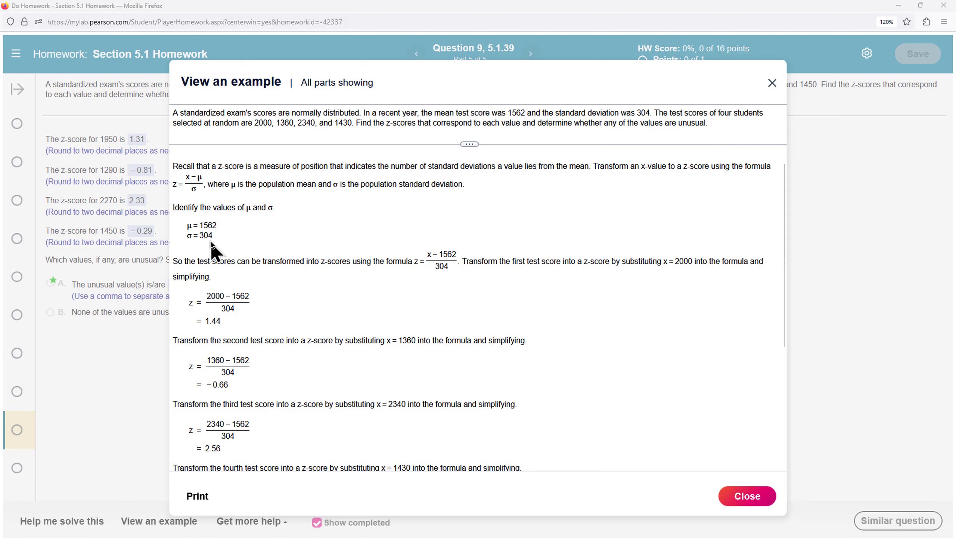
{"action": "mouse_move", "coordinate": [430, 228]}
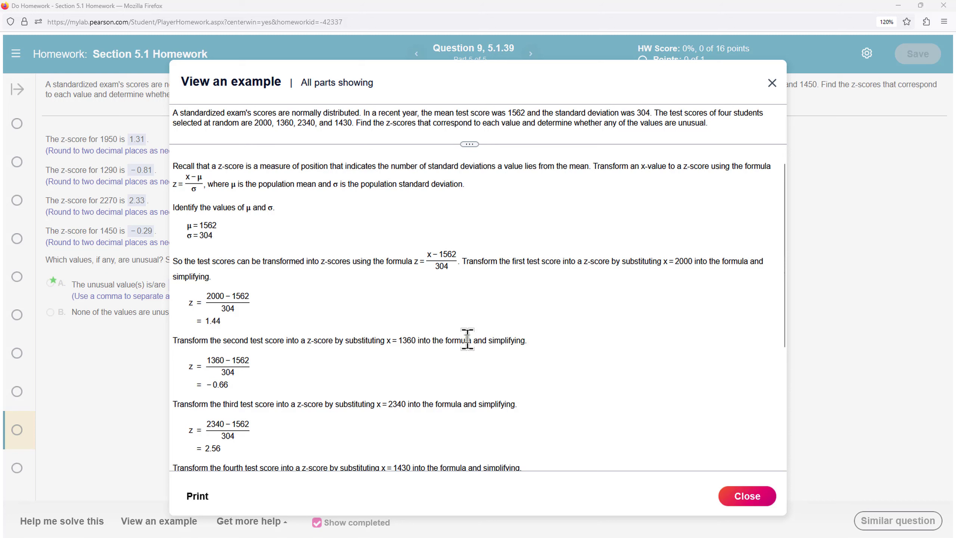
{"action": "mouse_move", "coordinate": [213, 305]}
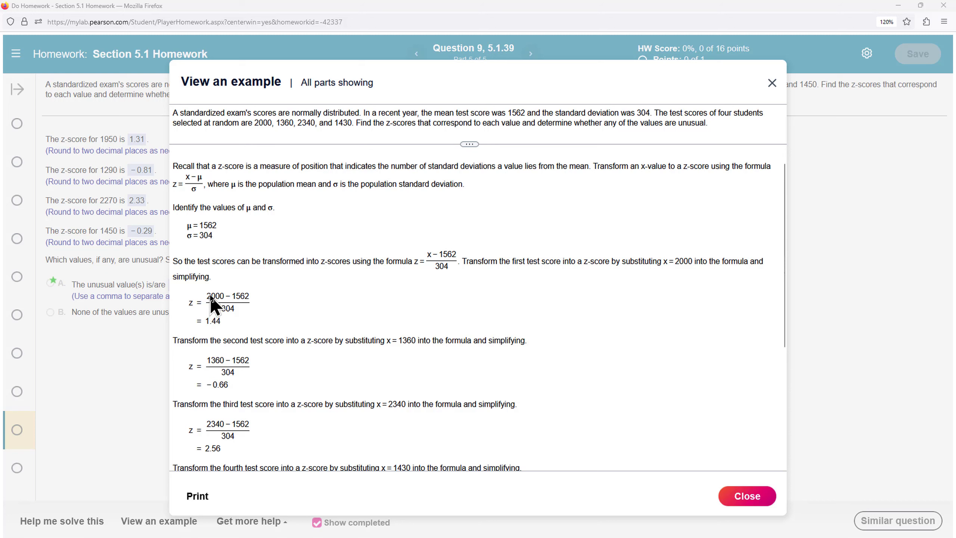
{"action": "mouse_move", "coordinate": [241, 305]}
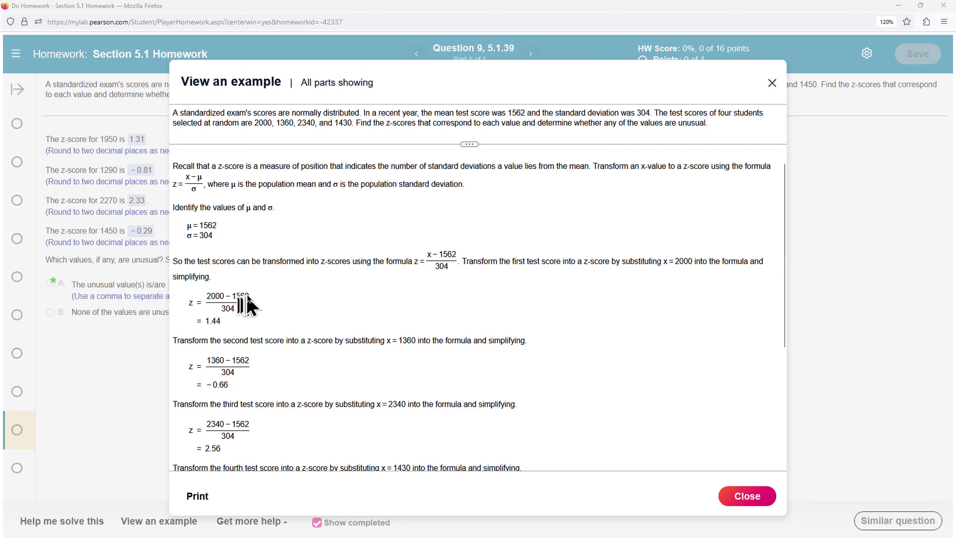
{"action": "mouse_move", "coordinate": [218, 331]}
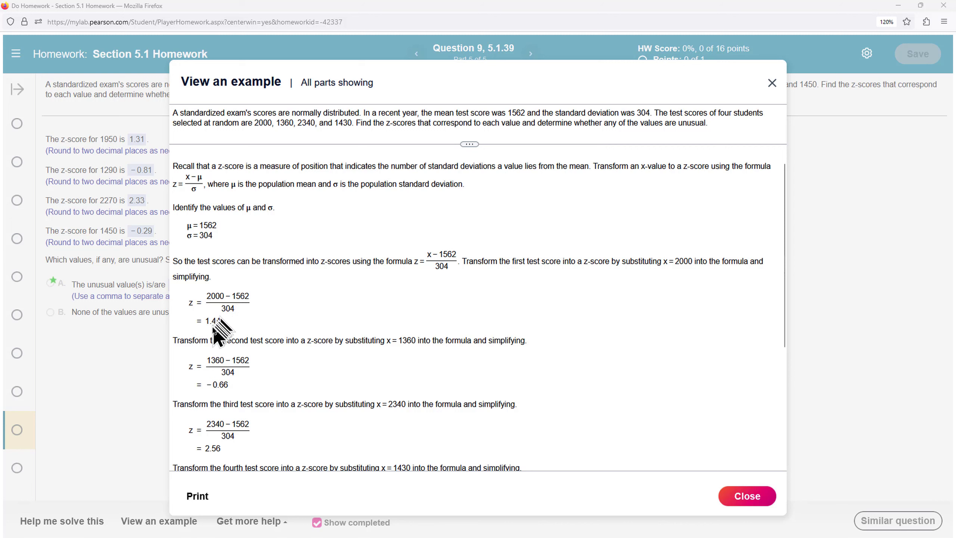
{"action": "mouse_move", "coordinate": [209, 342]}
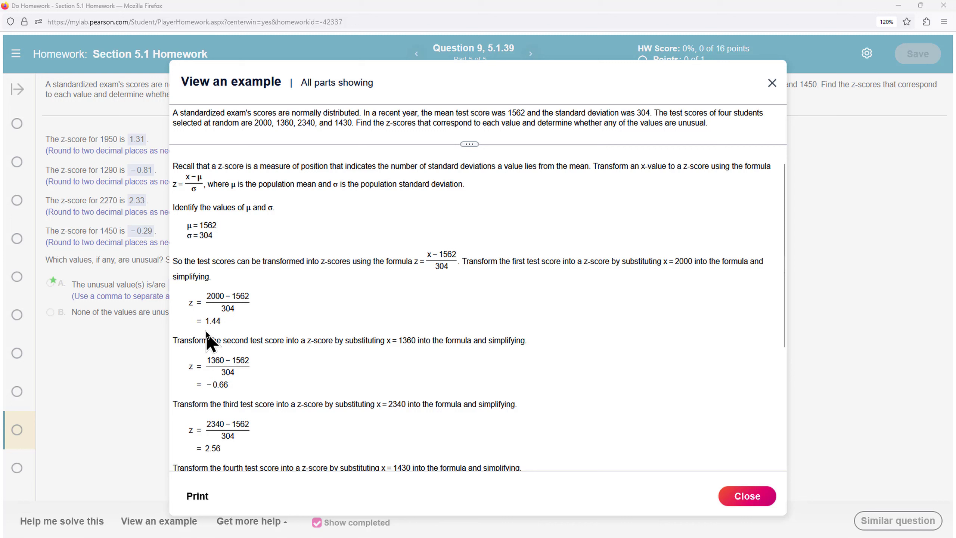
{"action": "mouse_move", "coordinate": [218, 373]}
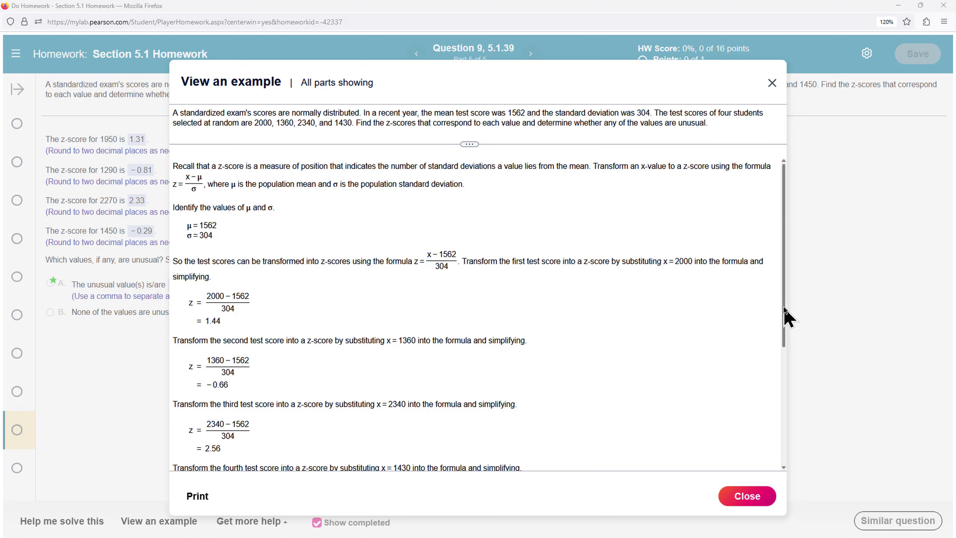
- Bring the fourth test score's z-score and the unusual-scores summary table into view
{"action": "right_click", "coordinate": [789, 372]}
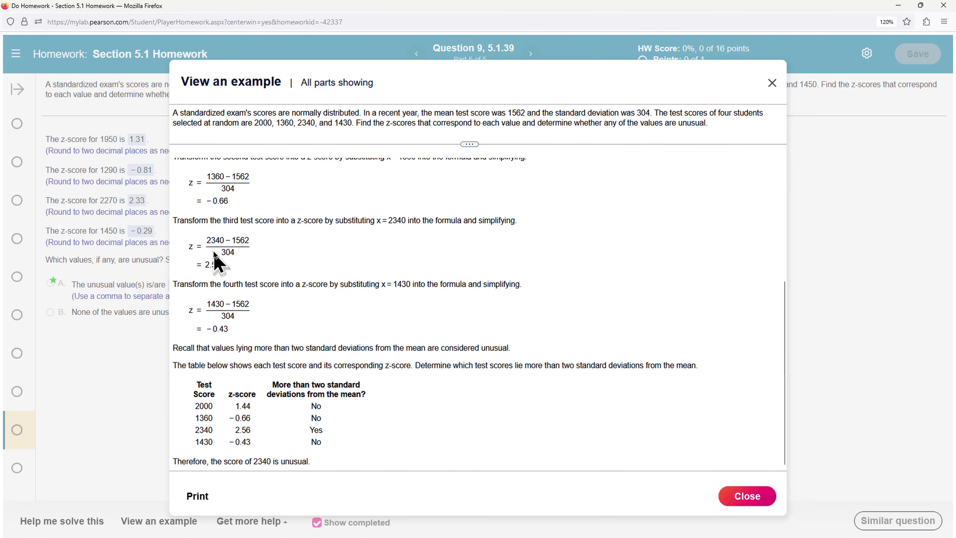
{"action": "mouse_move", "coordinate": [228, 262]}
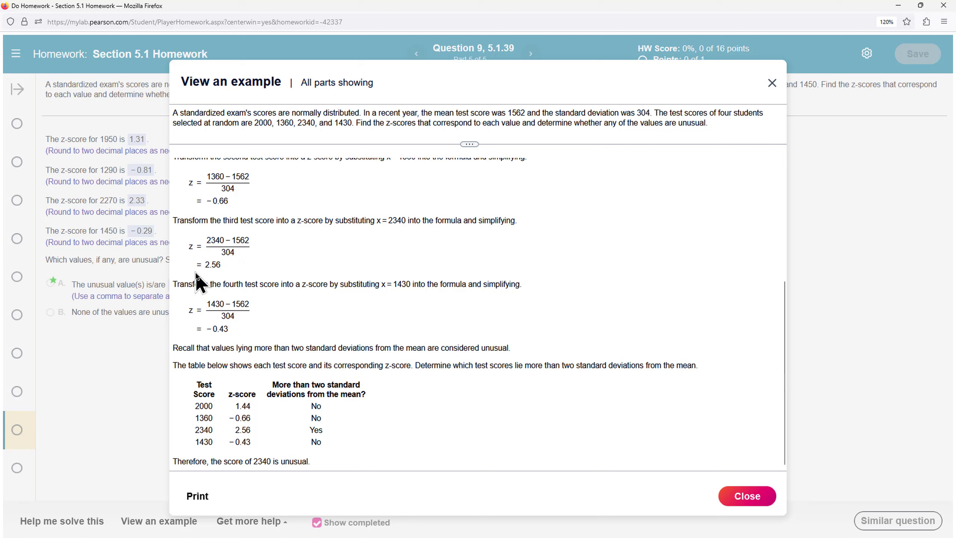
{"action": "mouse_move", "coordinate": [218, 285]}
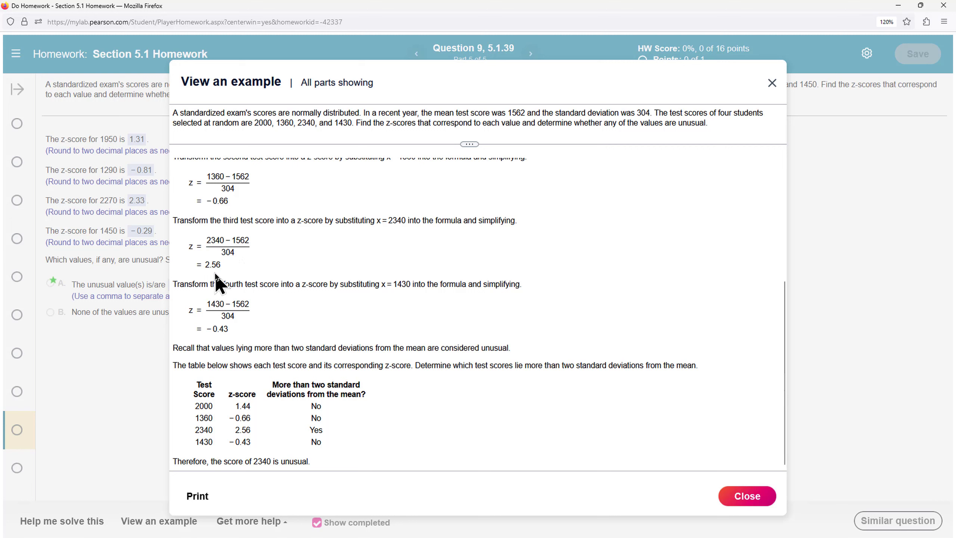
{"action": "mouse_move", "coordinate": [219, 284]}
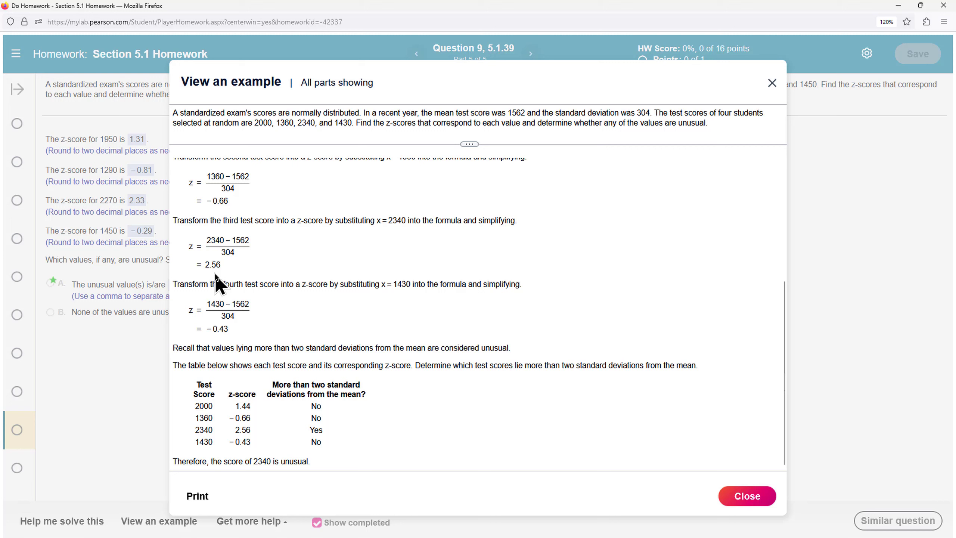
{"action": "mouse_move", "coordinate": [217, 320]}
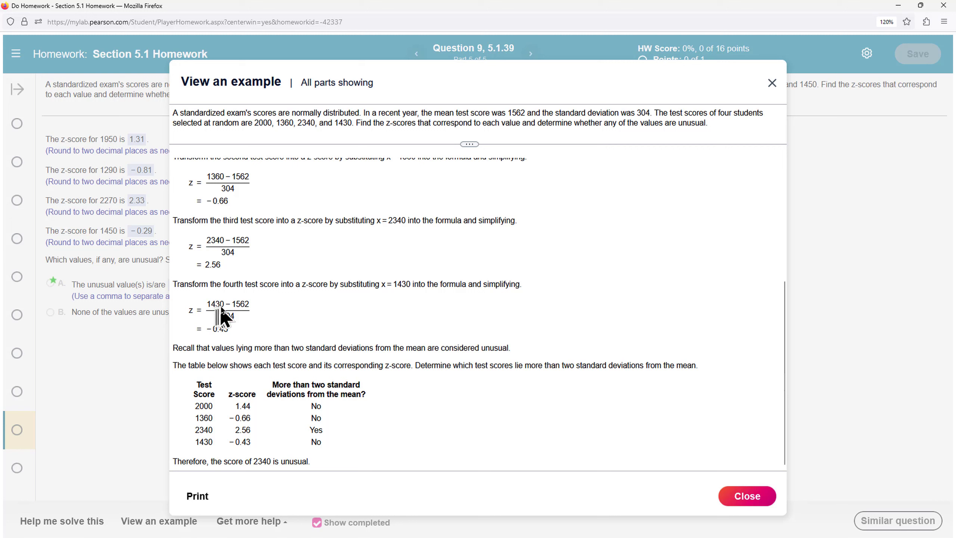
{"action": "mouse_move", "coordinate": [225, 338]}
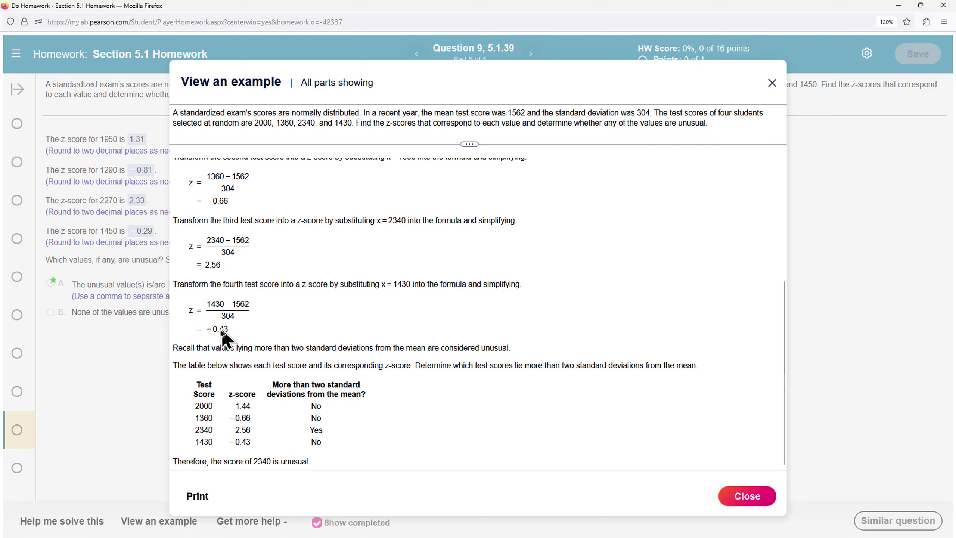
{"action": "mouse_move", "coordinate": [219, 350]}
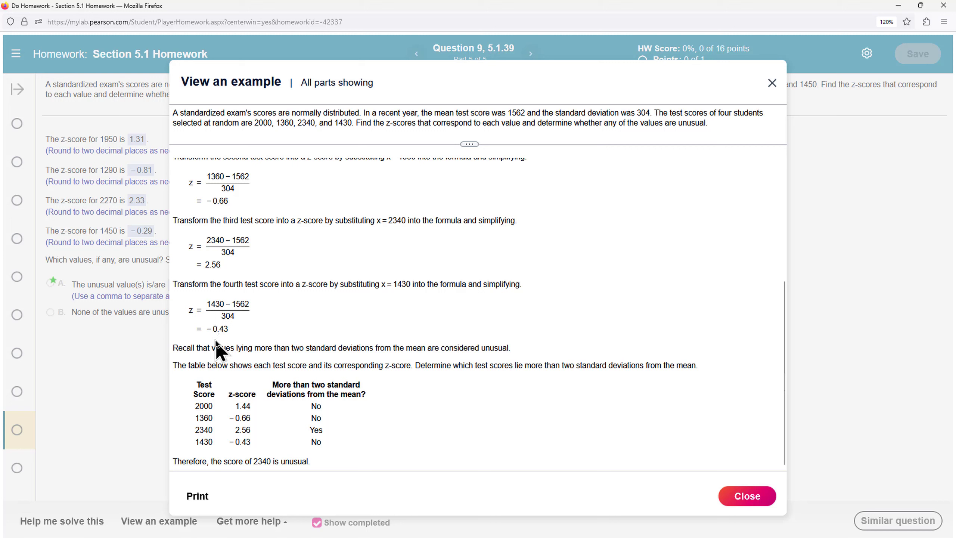
{"action": "mouse_move", "coordinate": [207, 426]}
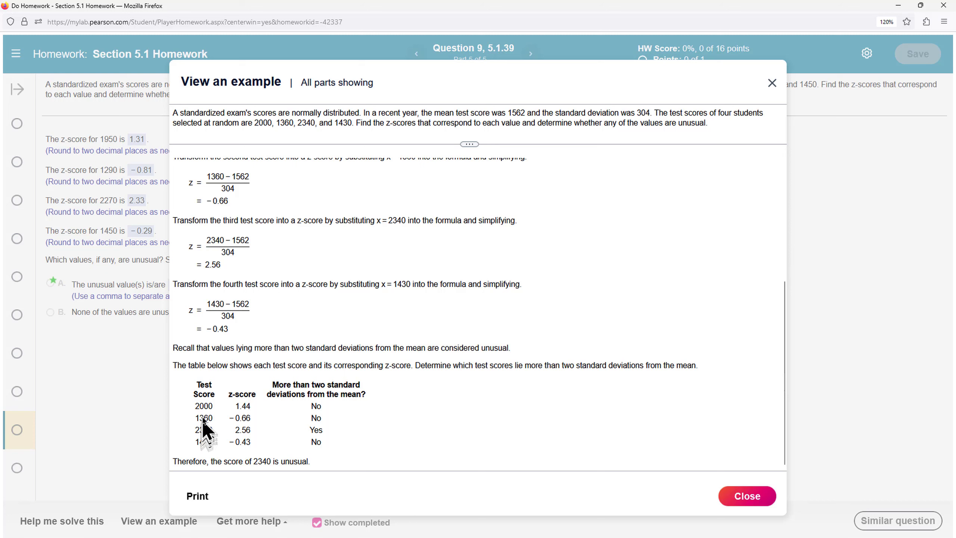
{"action": "mouse_move", "coordinate": [243, 433]}
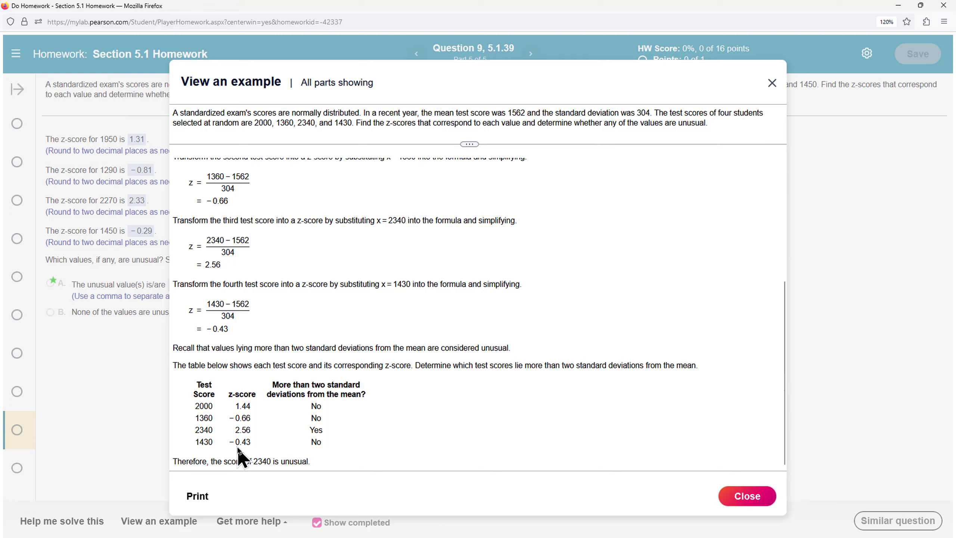
{"action": "mouse_move", "coordinate": [293, 454]}
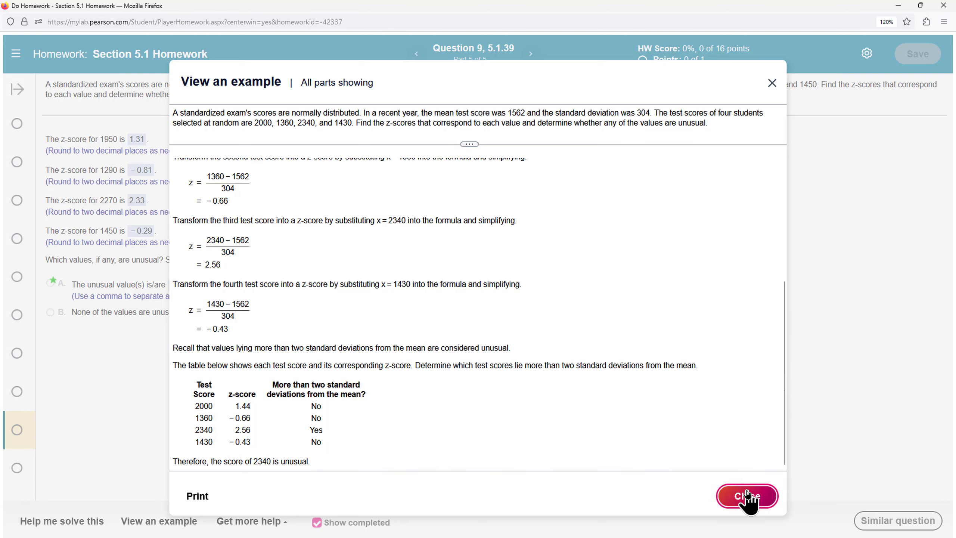
- Close the worked example to return to Question 9 with 2270 marked unusual
{"action": "left_click", "coordinate": [746, 495]}
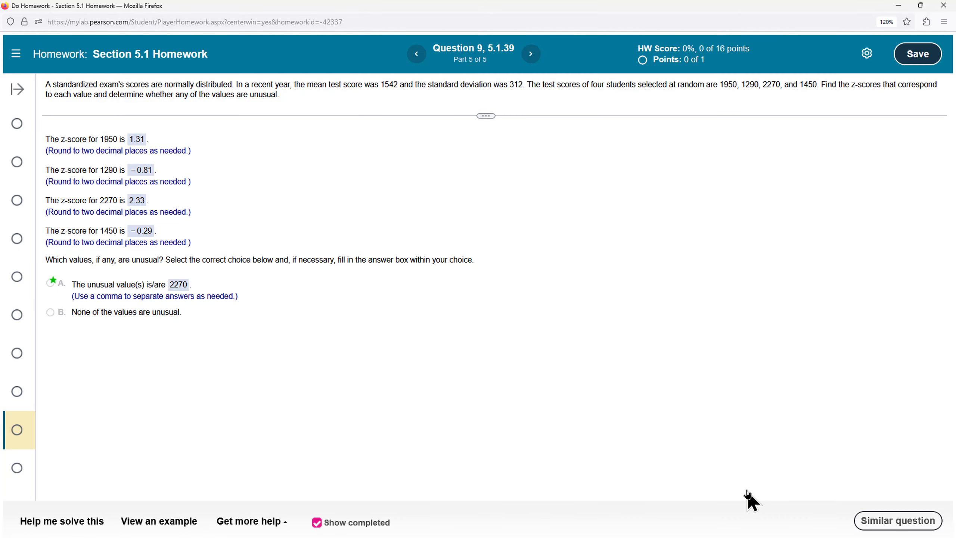
{"action": "mouse_move", "coordinate": [157, 317]}
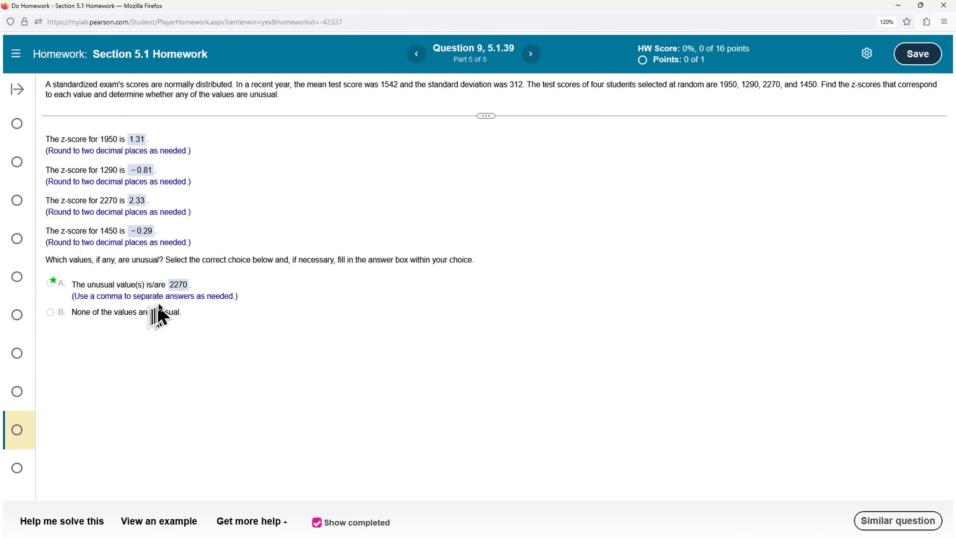